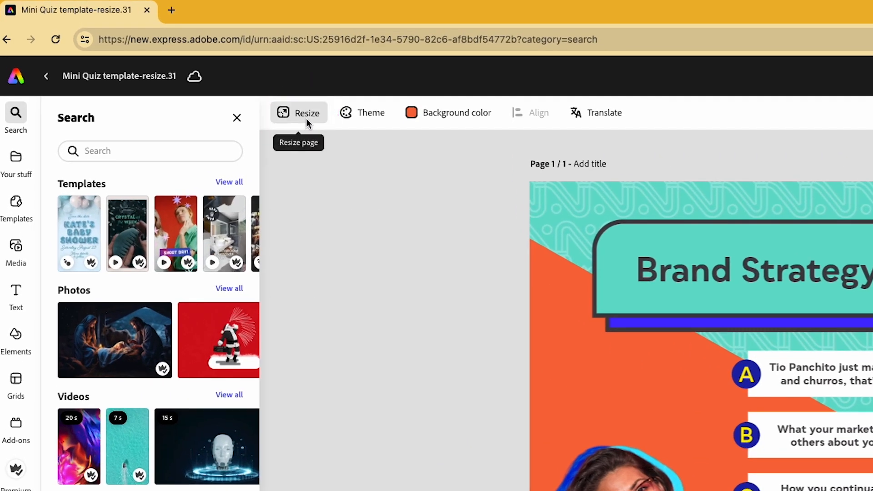
Choose Instagram reel and YouTube video as resize targets for the Brand Strategy quiz.
{"action": "left_click", "coordinate": [299, 112]}
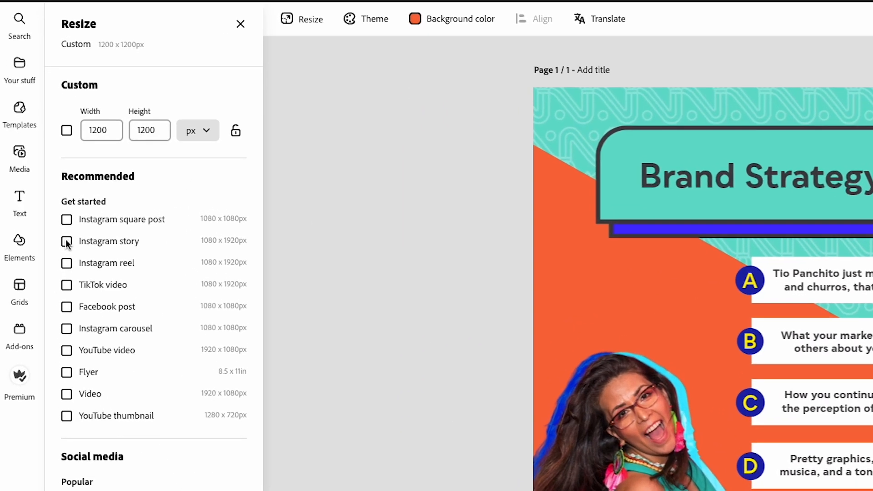
{"action": "left_click", "coordinate": [66, 263]}
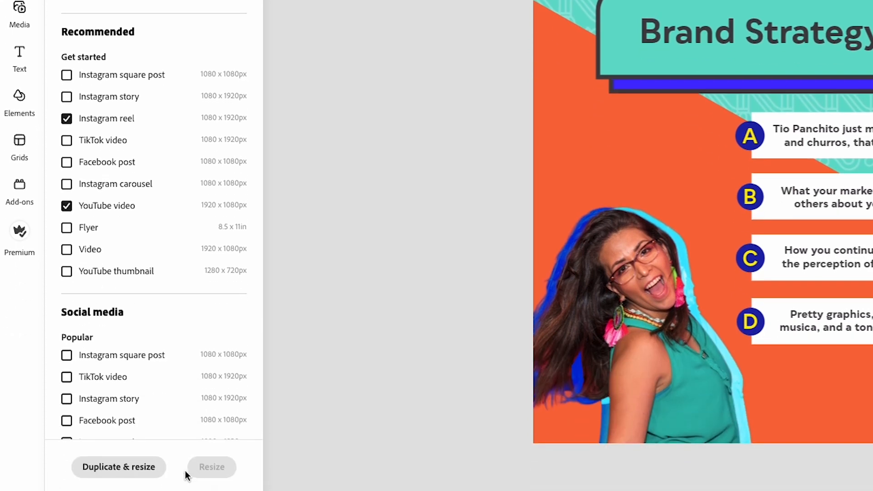
{"action": "left_click", "coordinate": [119, 467]}
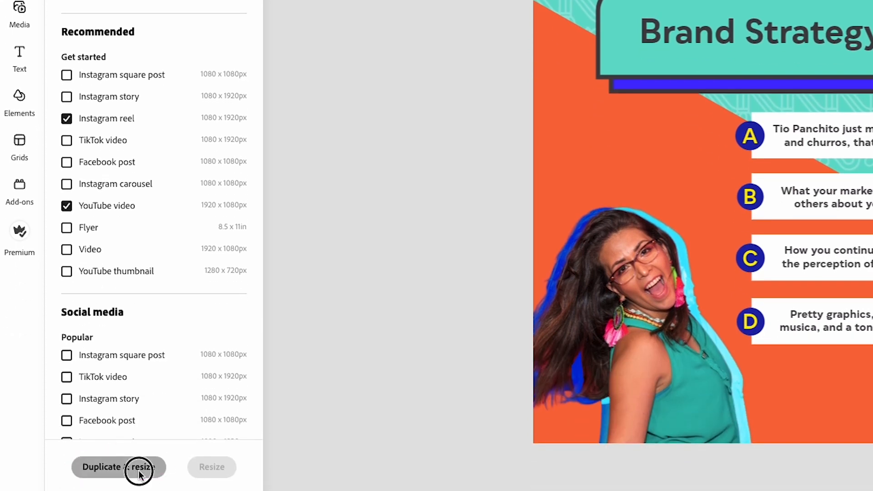
On the reel copy, centre the quiz title and answers and move the woman's photo to the bottom.
{"action": "left_click", "coordinate": [119, 466]}
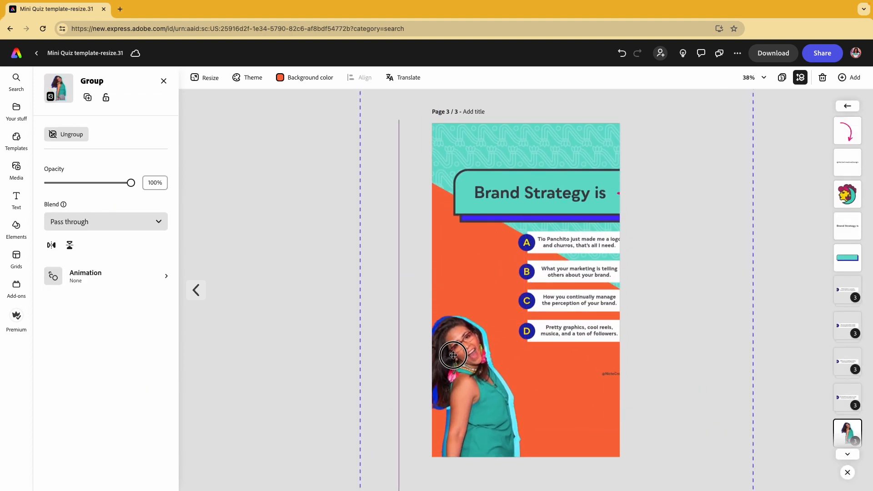
{"action": "left_click_drag", "start_coordinate": [453, 356], "coordinate": [549, 192]}
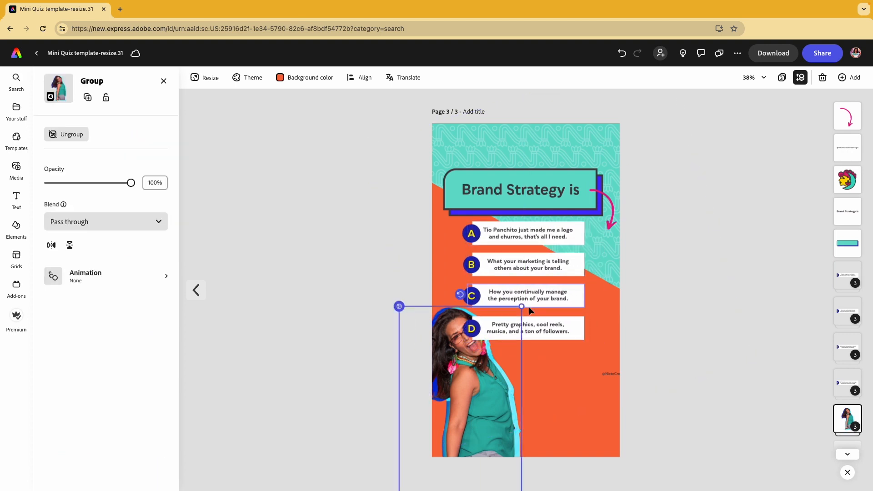
{"action": "left_click_drag", "start_coordinate": [521, 311], "coordinate": [526, 405]}
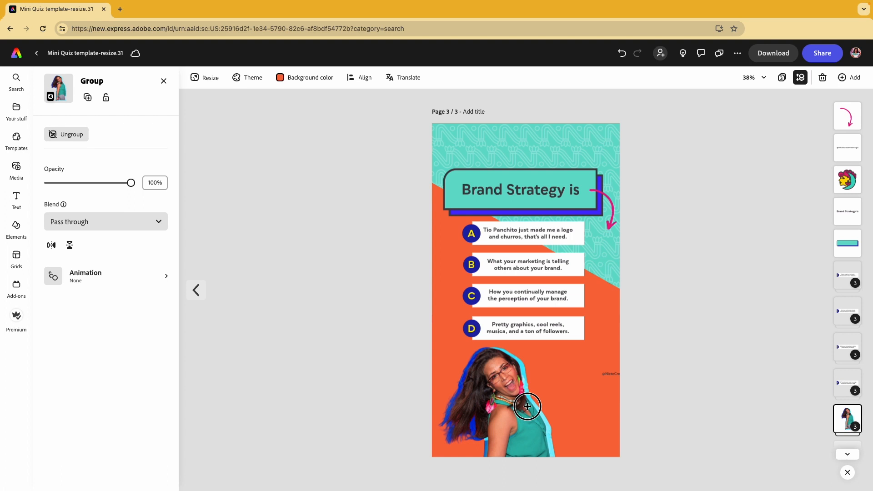